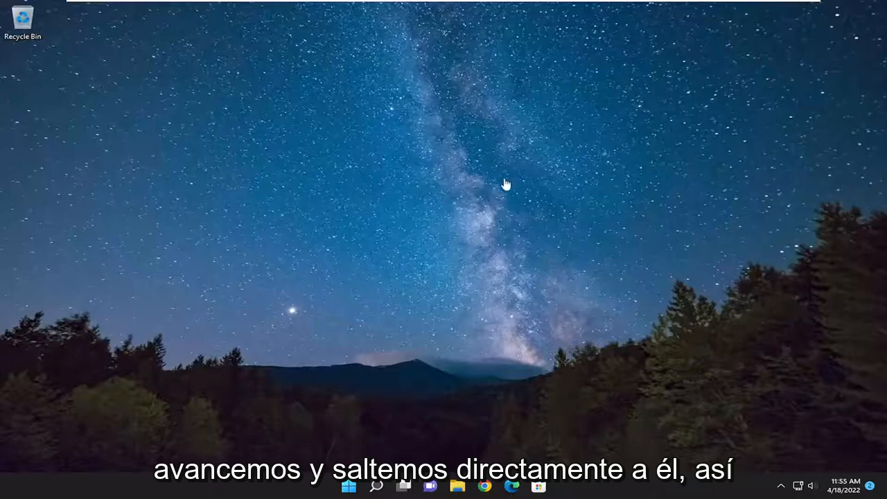
Step: Bring up Properties for the Intel(R) 82574L Gigabit Network Connection under Network adapters
{"action": "left_click", "coordinate": [378, 488]}
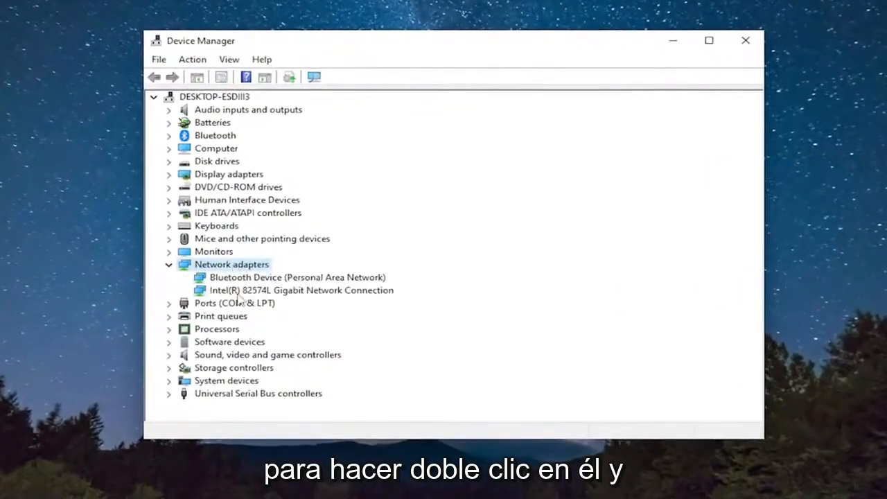
{"action": "right_click", "coordinate": [302, 291]}
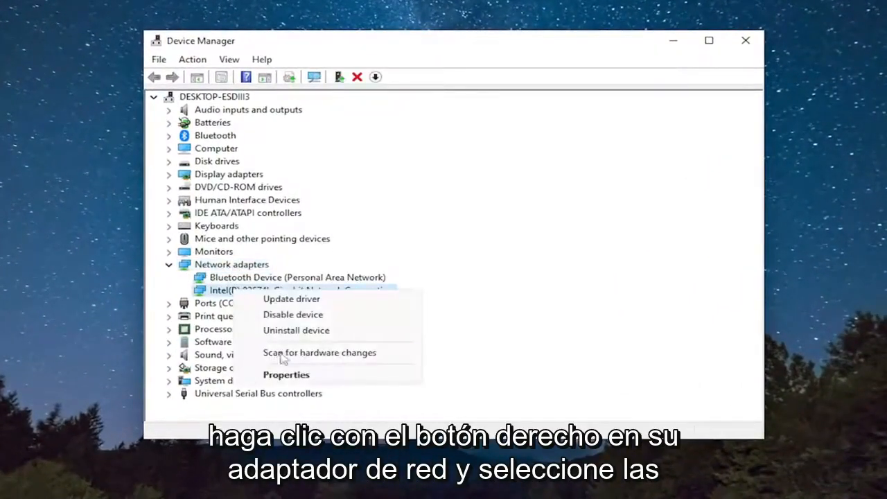
{"action": "left_click", "coordinate": [285, 374]}
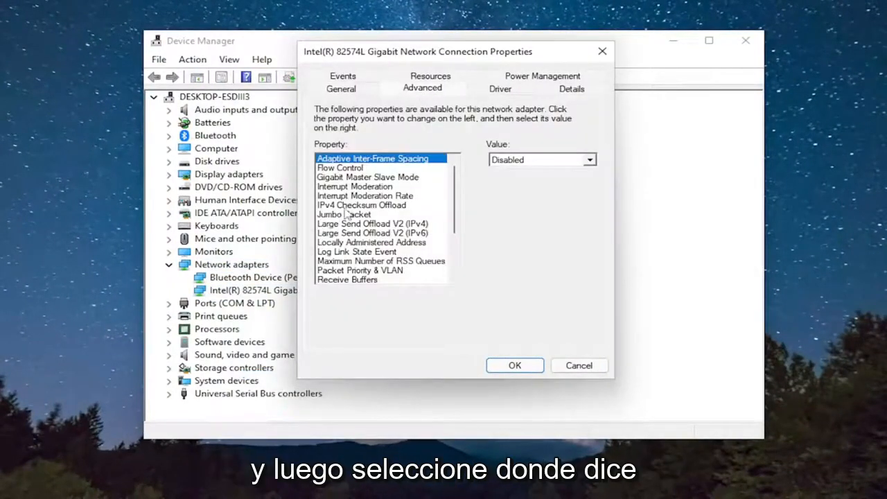
{"action": "mouse_move", "coordinate": [385, 233]}
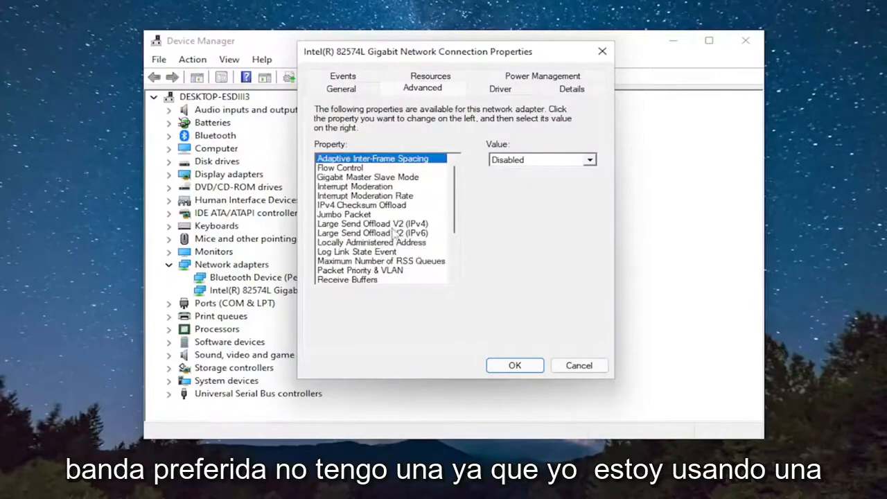
Step: Select TCP Checksum Offload (IPv4) in the Advanced property list, showing Rx & Tx Enabled
{"action": "scroll", "scroll_direction": "down", "scroll_amount": 3}
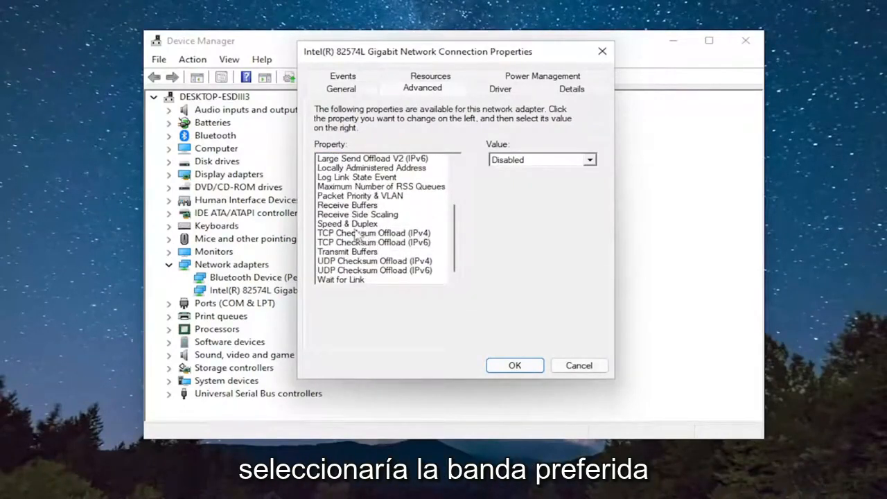
{"action": "left_click", "coordinate": [374, 233]}
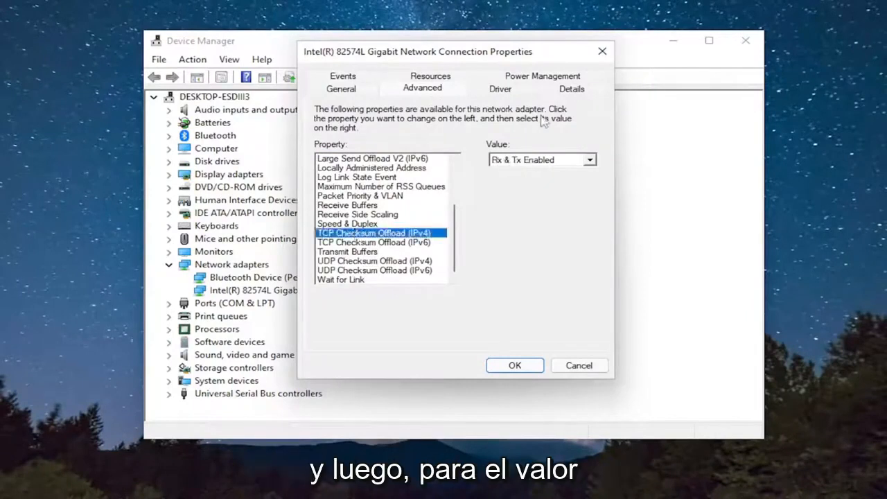
Step: Set the value to Rx & Tx Enabled, confirm with OK and close Device Manager
{"action": "left_click", "coordinate": [589, 160]}
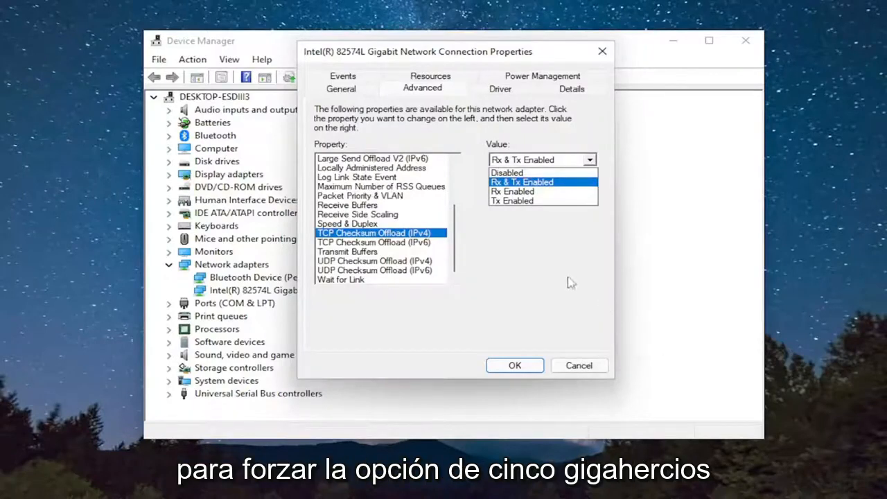
{"action": "mouse_move", "coordinate": [542, 200]}
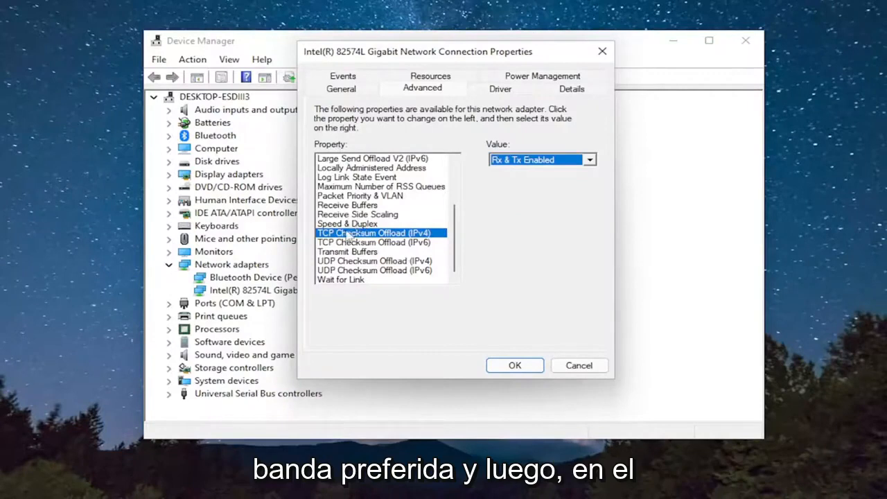
{"action": "mouse_move", "coordinate": [546, 150]}
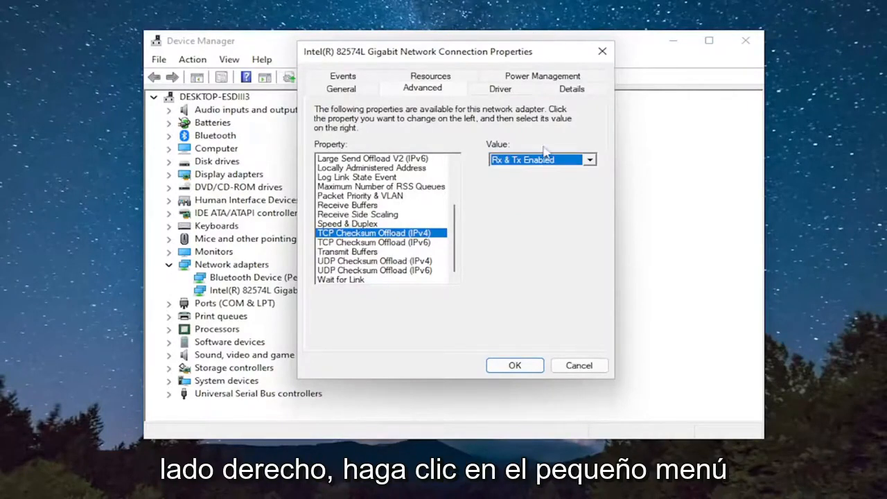
{"action": "left_click", "coordinate": [590, 160]}
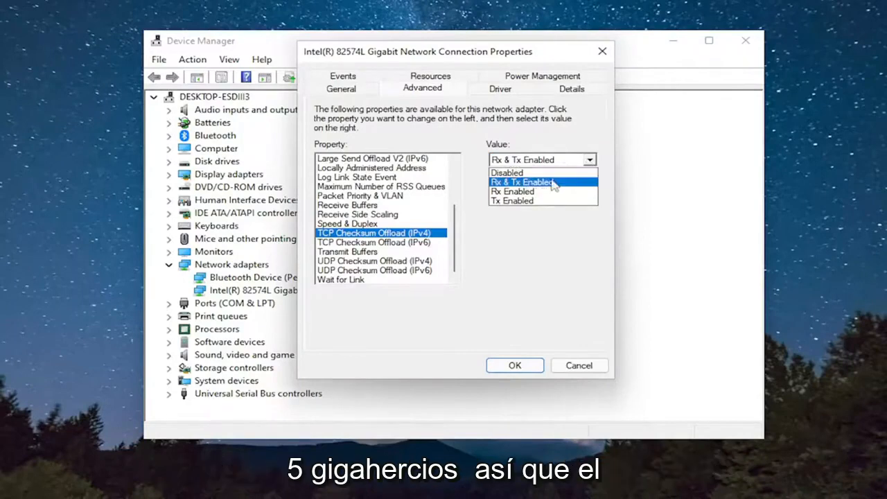
{"action": "left_click", "coordinate": [541, 181]}
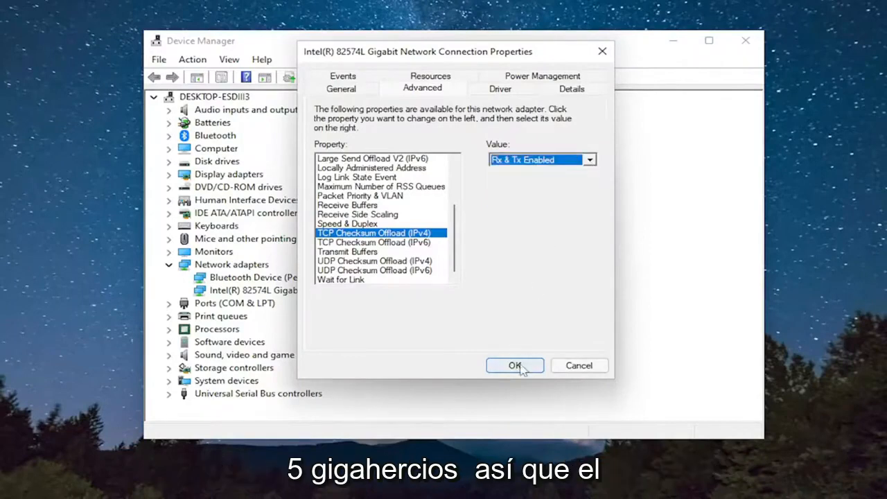
{"action": "left_click", "coordinate": [516, 366]}
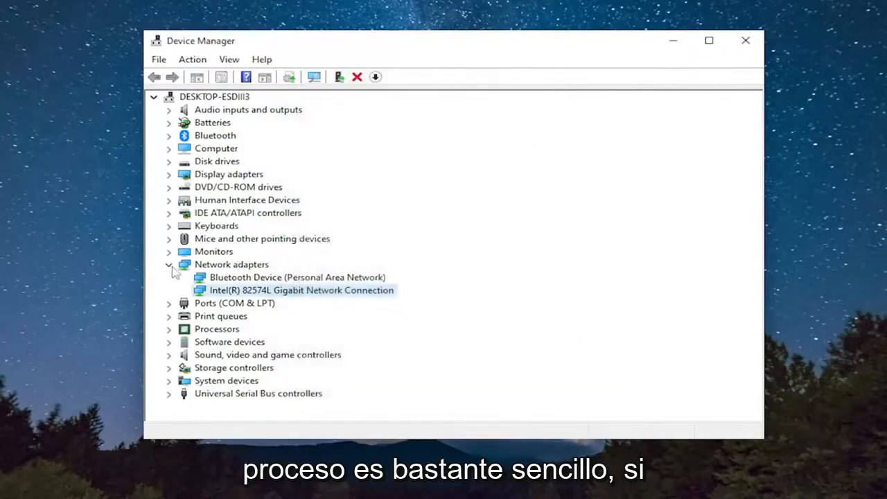
{"action": "left_click", "coordinate": [743, 40]}
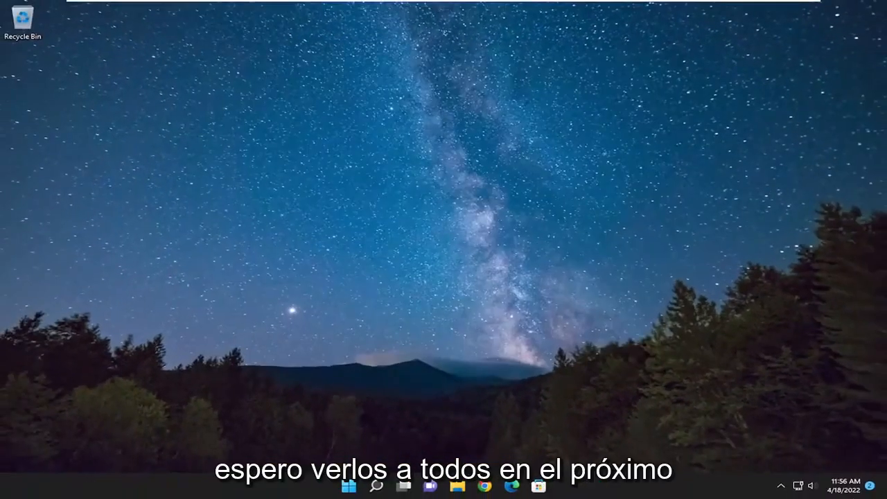